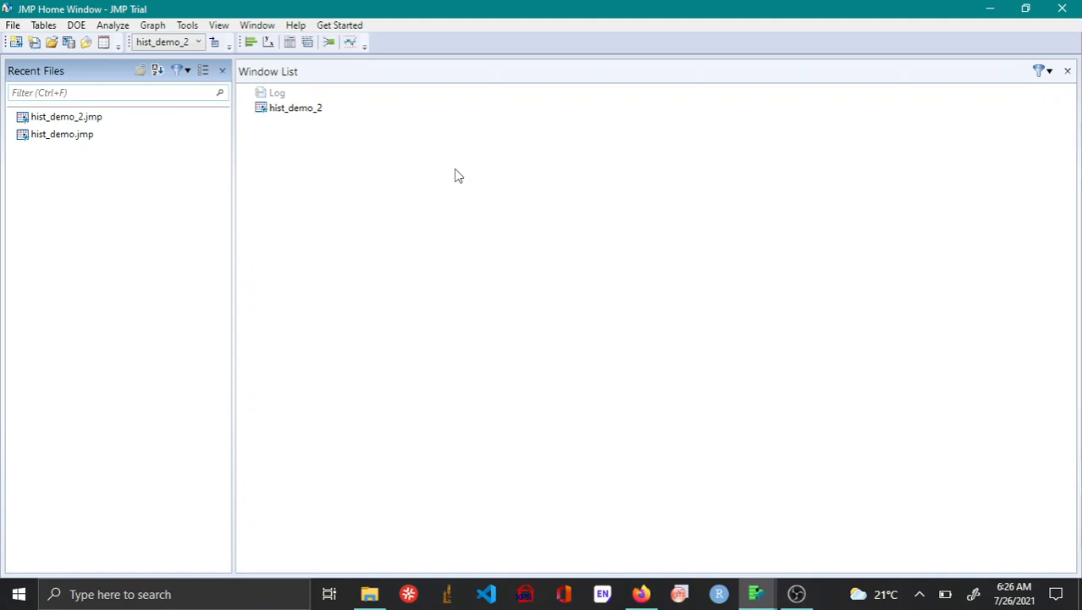
mouse_move(418, 144)
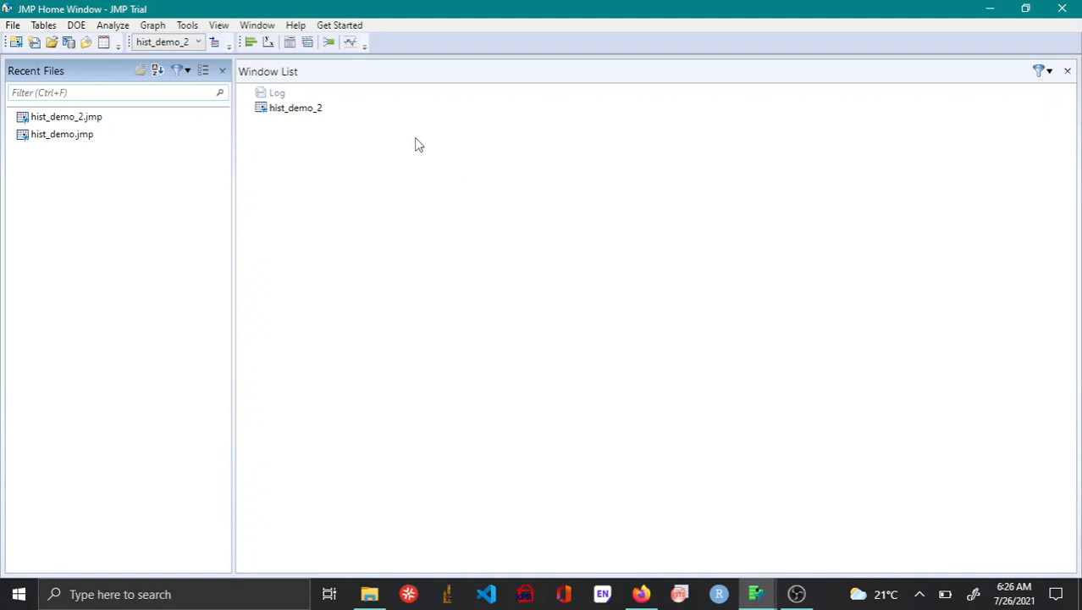
- Launch the Distribution Calculator module from Sample Data's Teaching Scripts, Interactive Teaching Modules
click(295, 25)
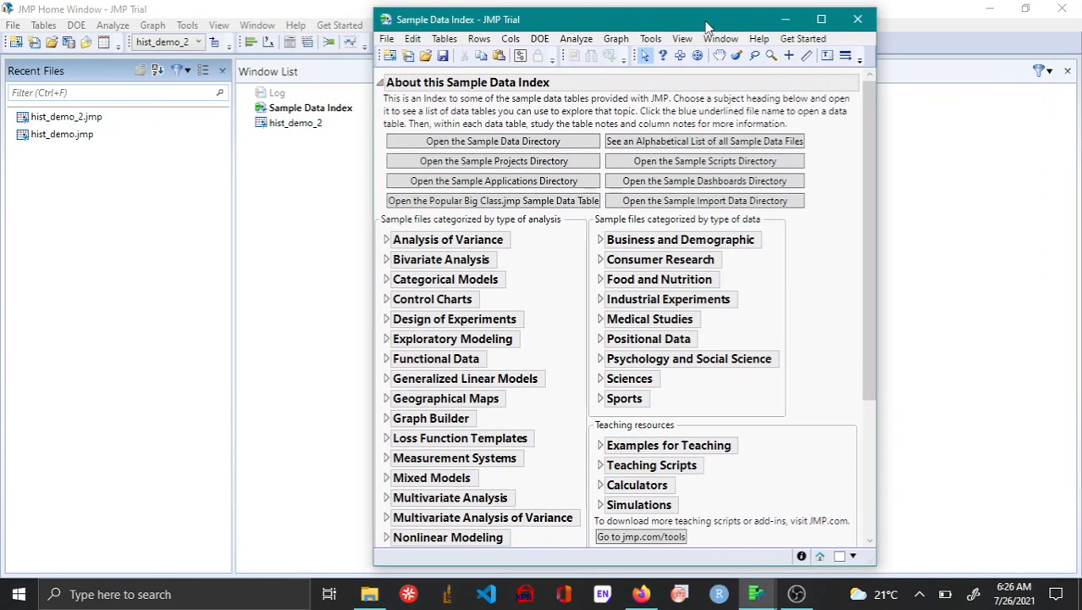
mouse_move(827, 401)
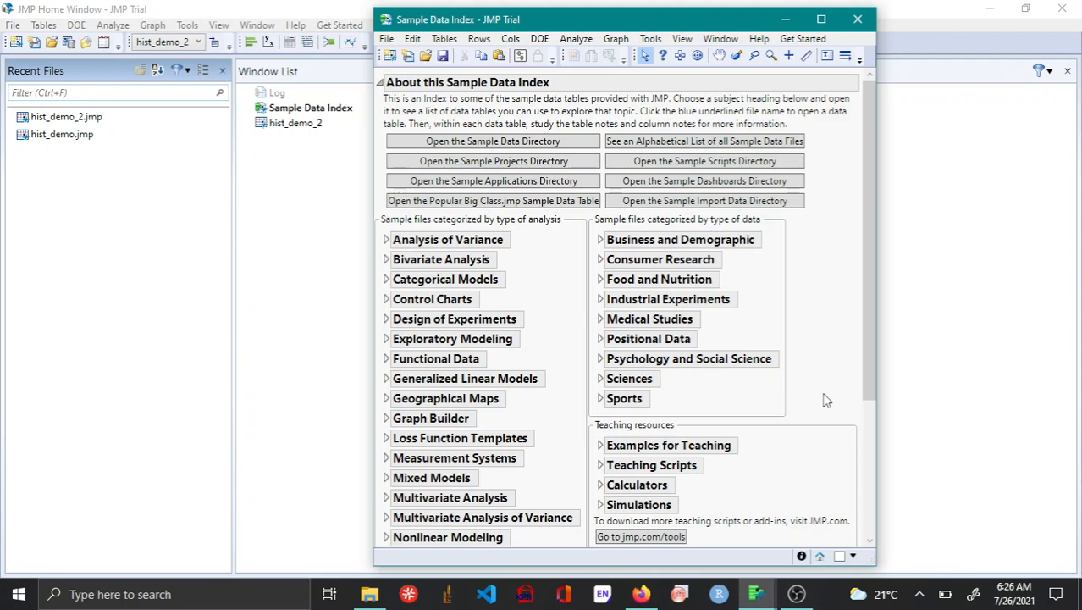
scroll(down, 3)
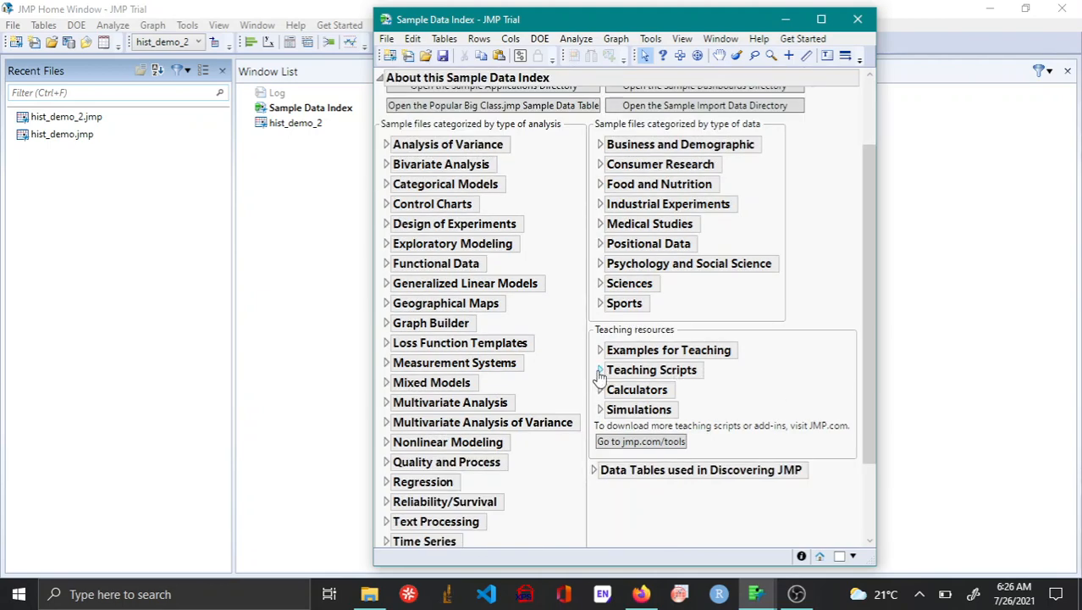
click(599, 369)
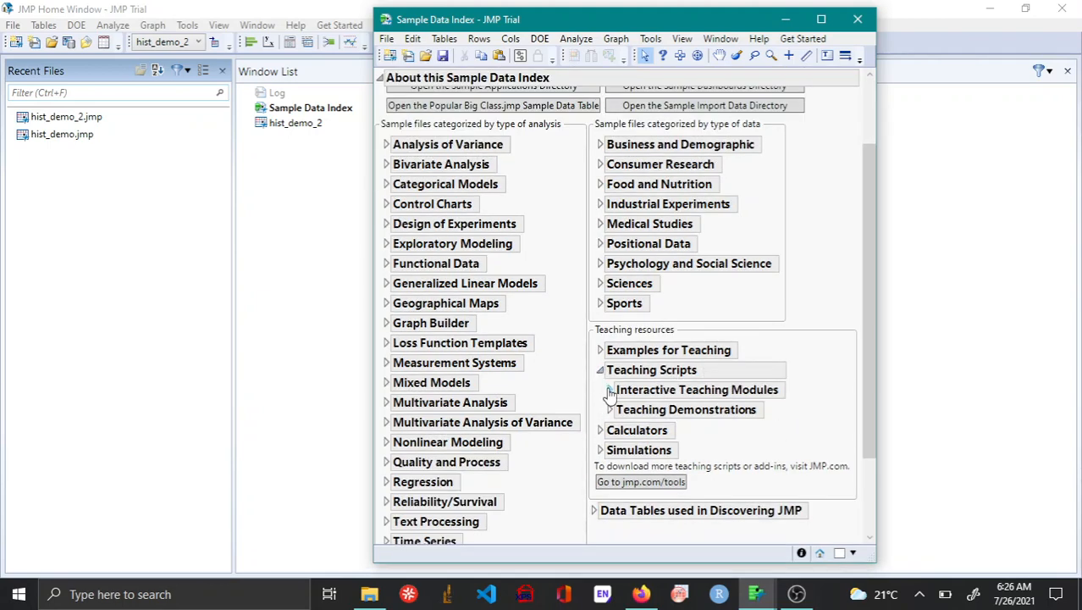
click(610, 390)
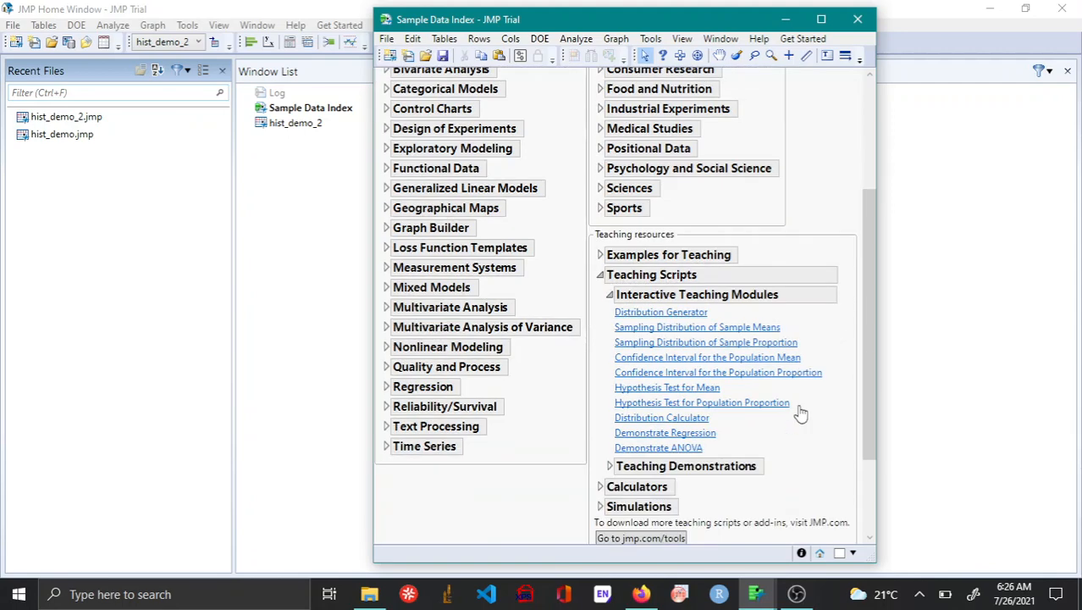
mouse_move(682, 428)
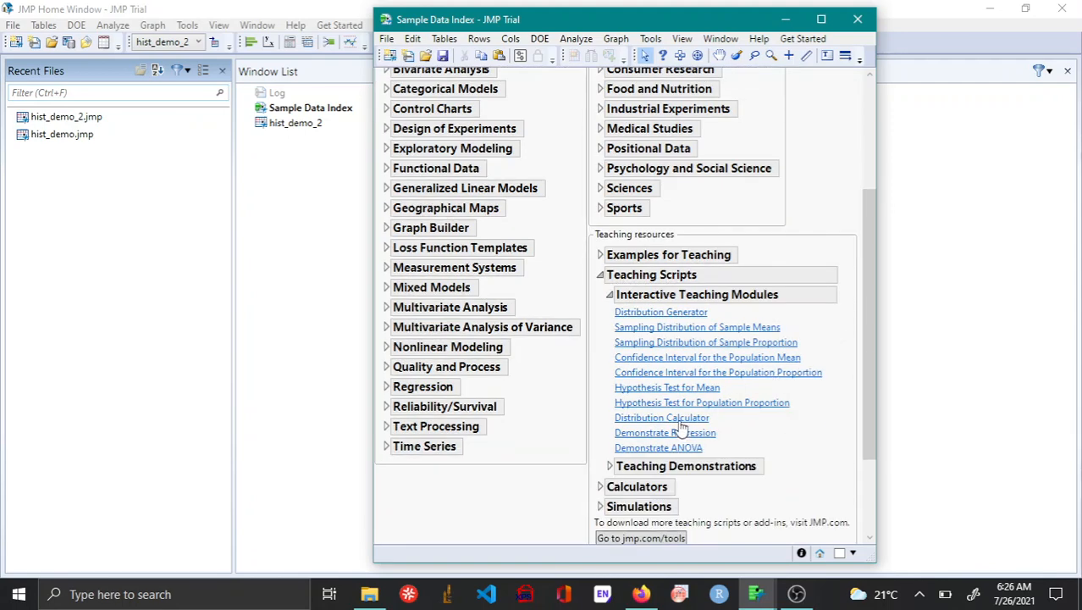
click(661, 417)
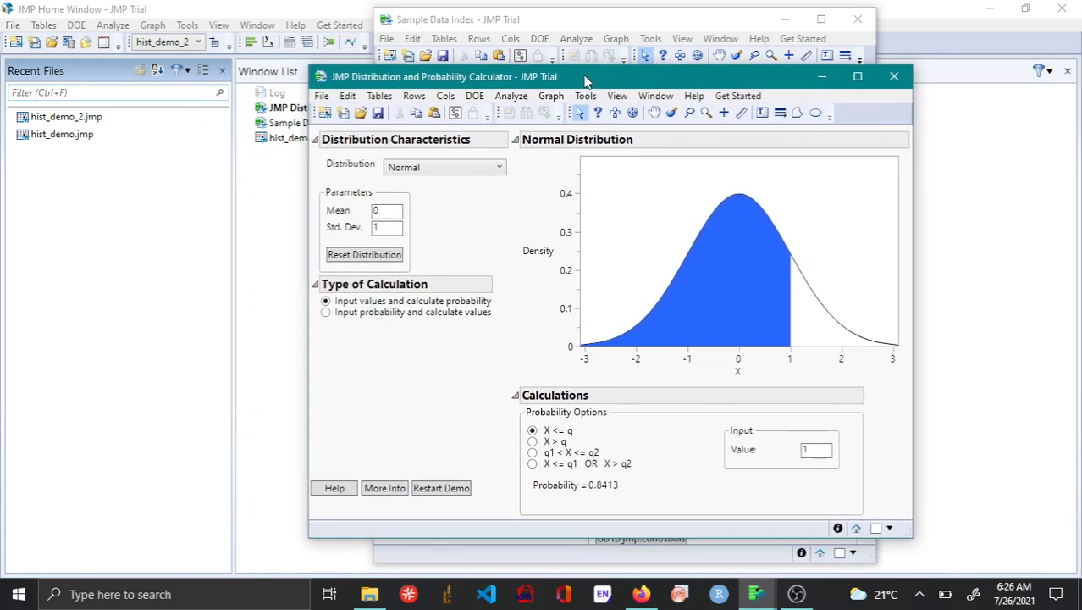
mouse_move(428, 203)
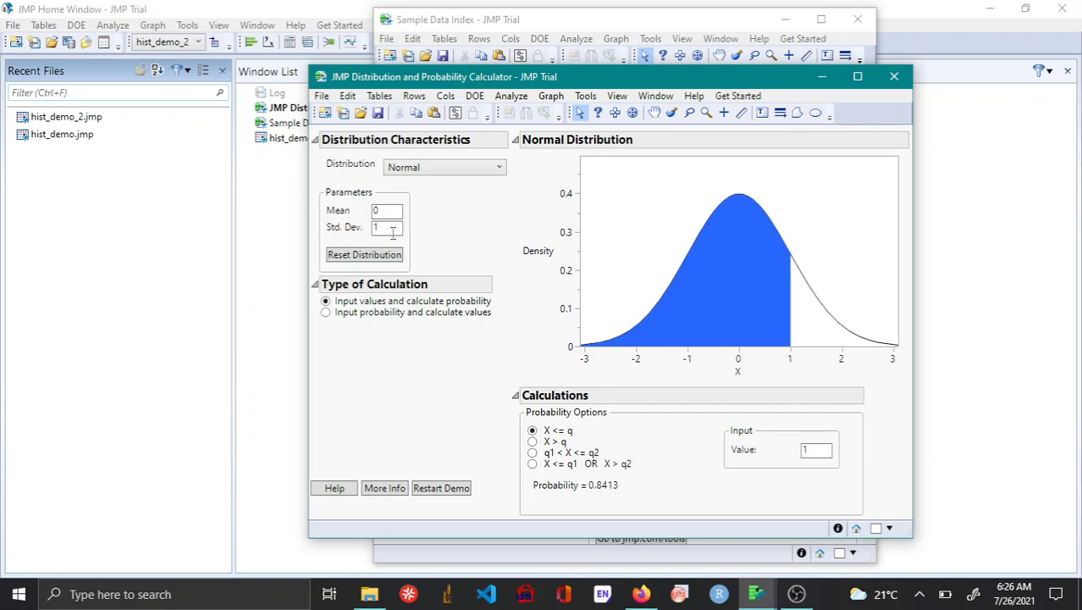
mouse_move(428, 256)
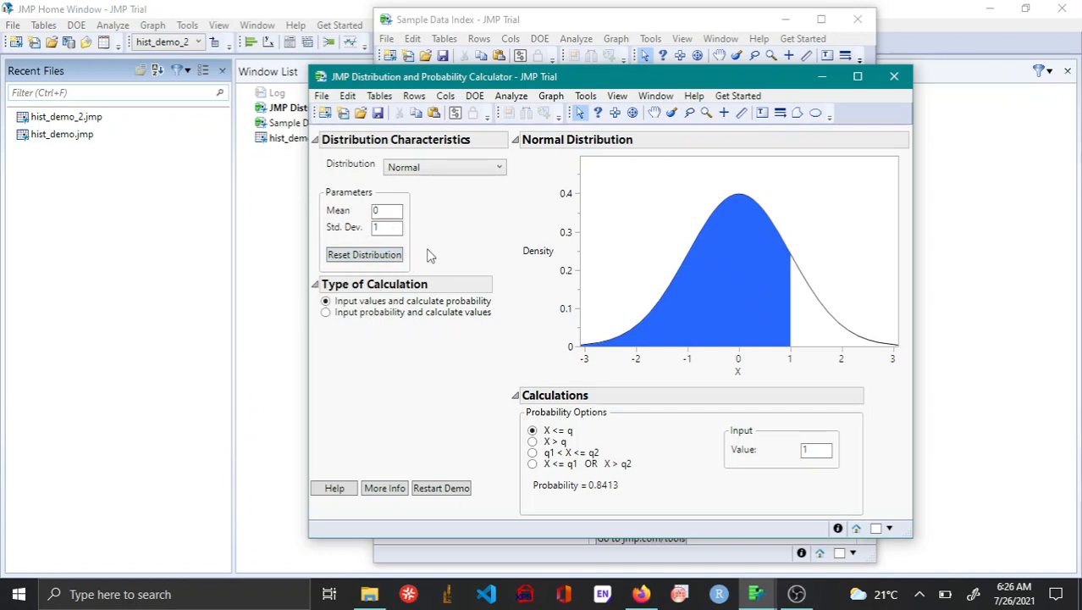
mouse_move(415, 167)
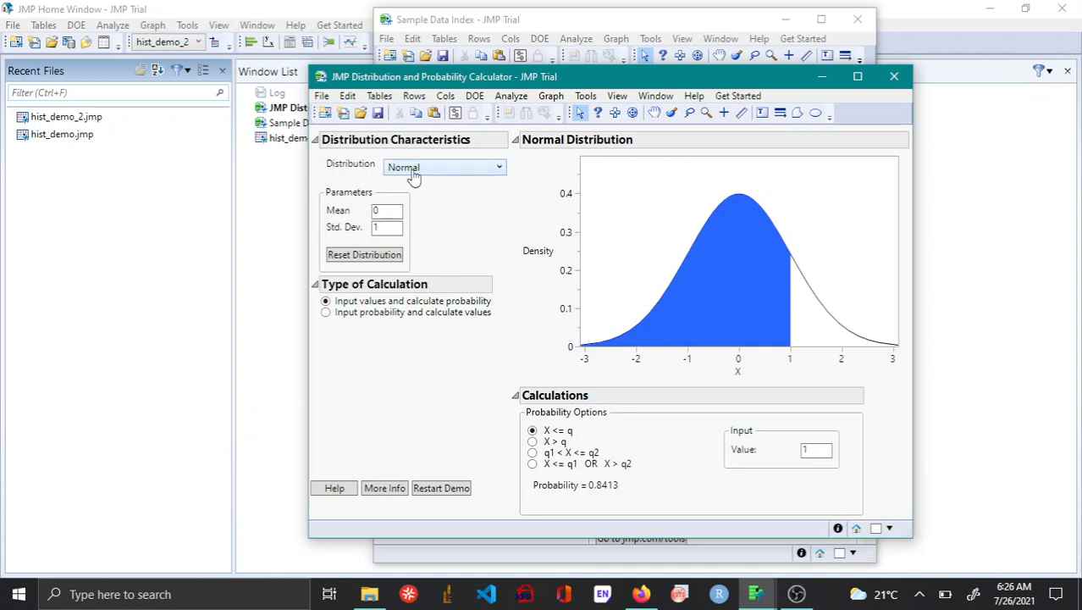
mouse_move(845, 328)
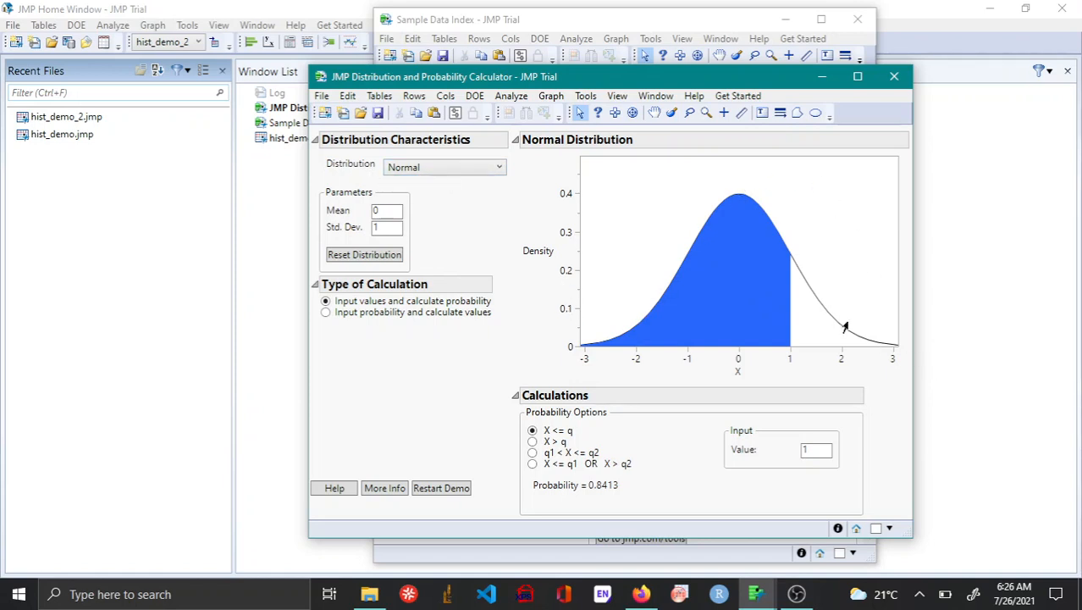
mouse_move(649, 343)
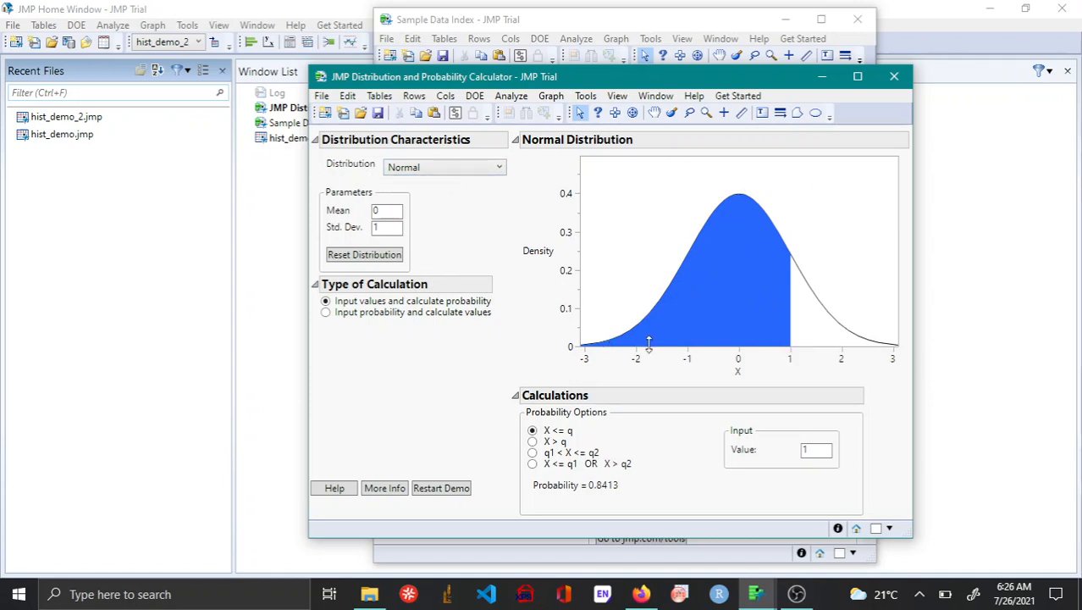
mouse_move(779, 216)
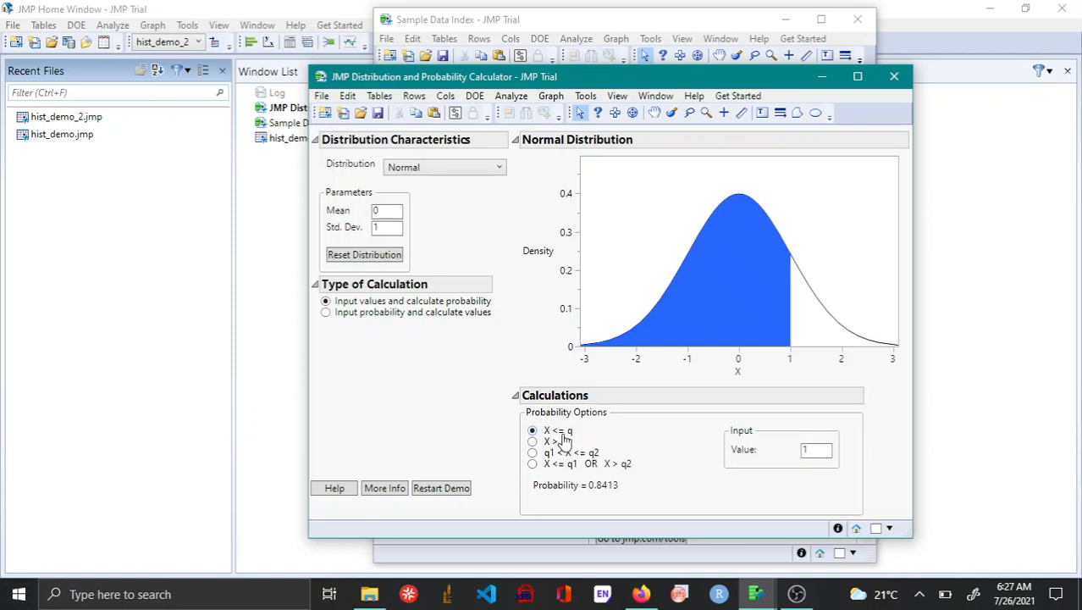
mouse_move(603, 441)
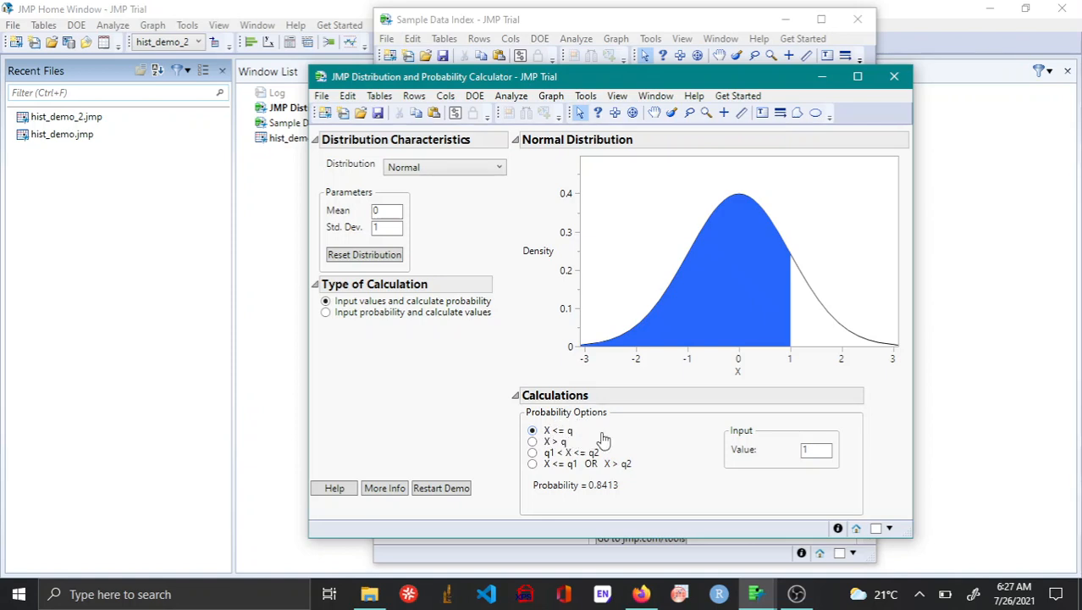
mouse_move(616, 496)
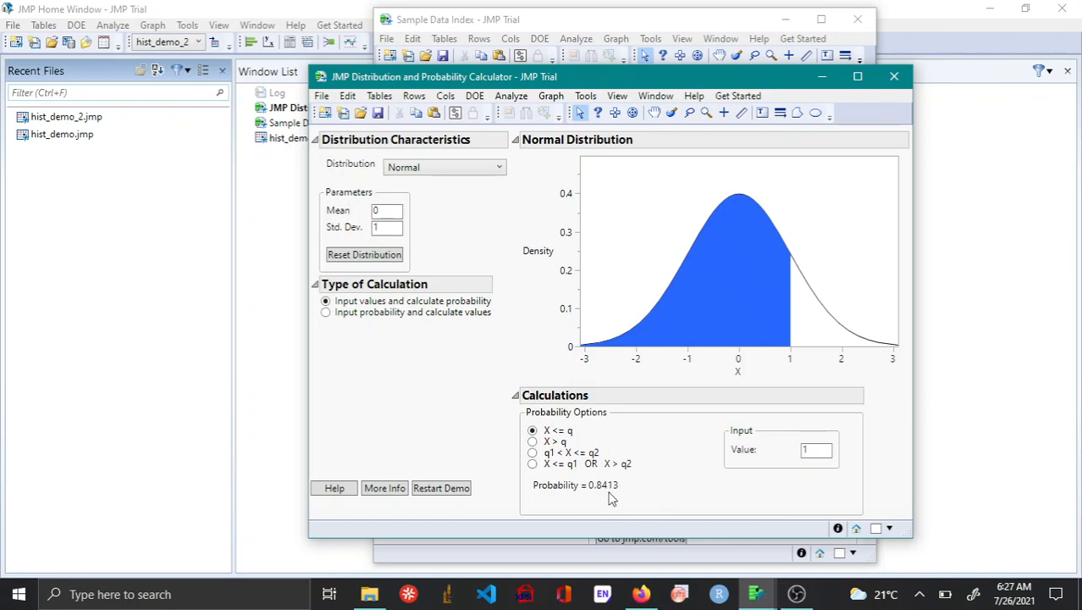
mouse_move(542, 321)
text(100)
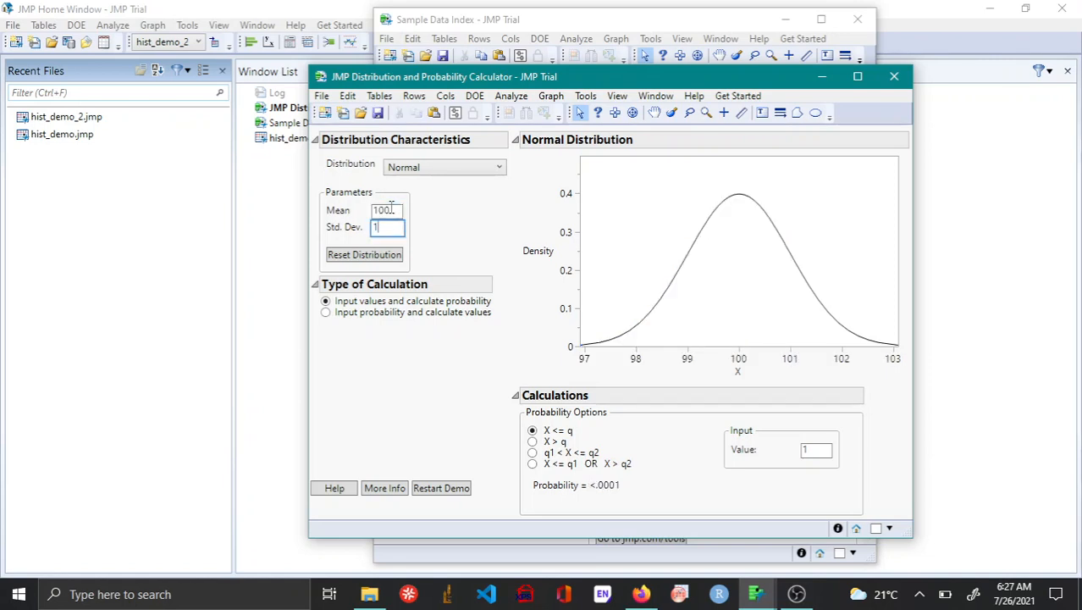
- Enter standard deviation 15 and switch the calculation to X > q
text(15)
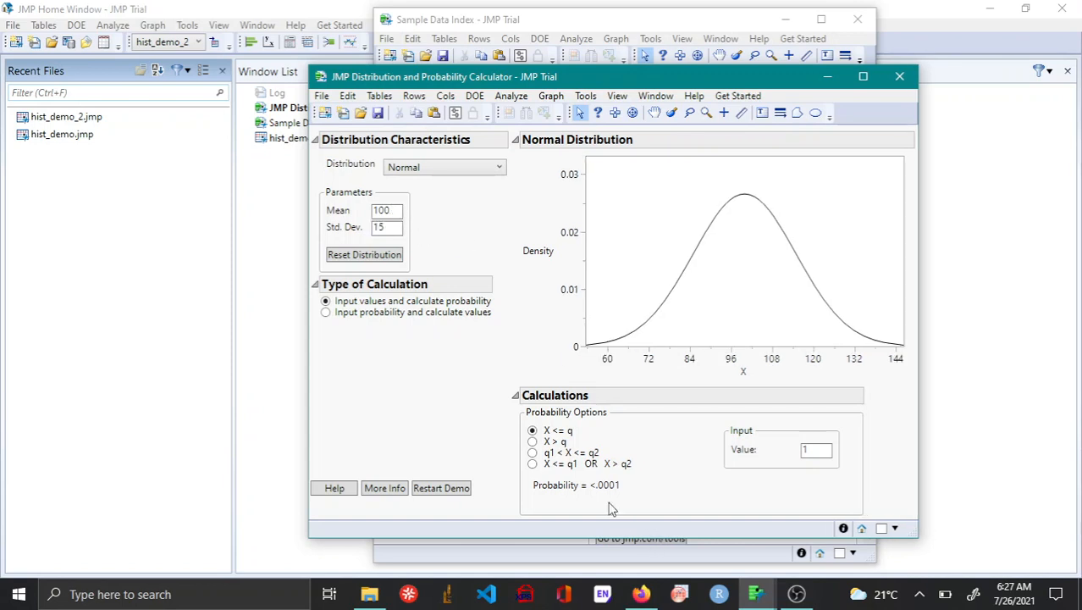
click(532, 441)
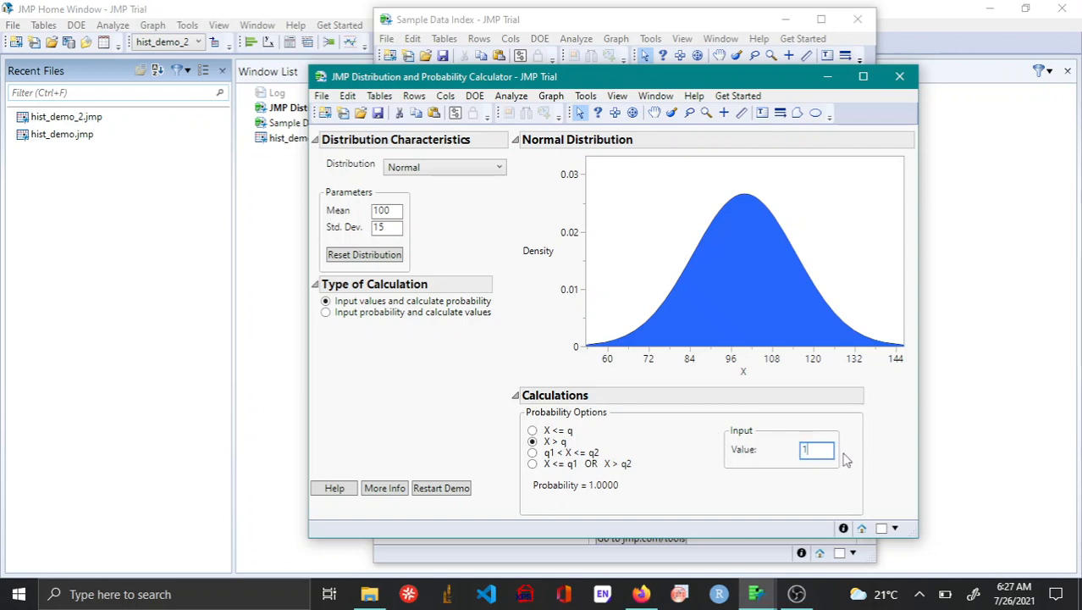
- Enter 115 as the input value, shading the upper tail with probability 0.1587
text(115)
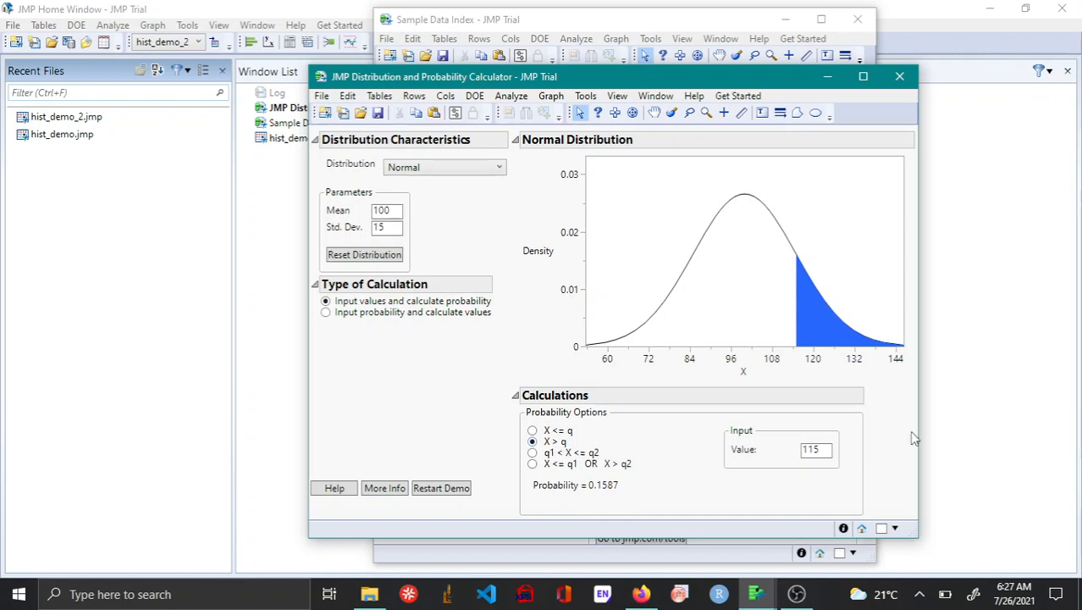
mouse_move(643, 504)
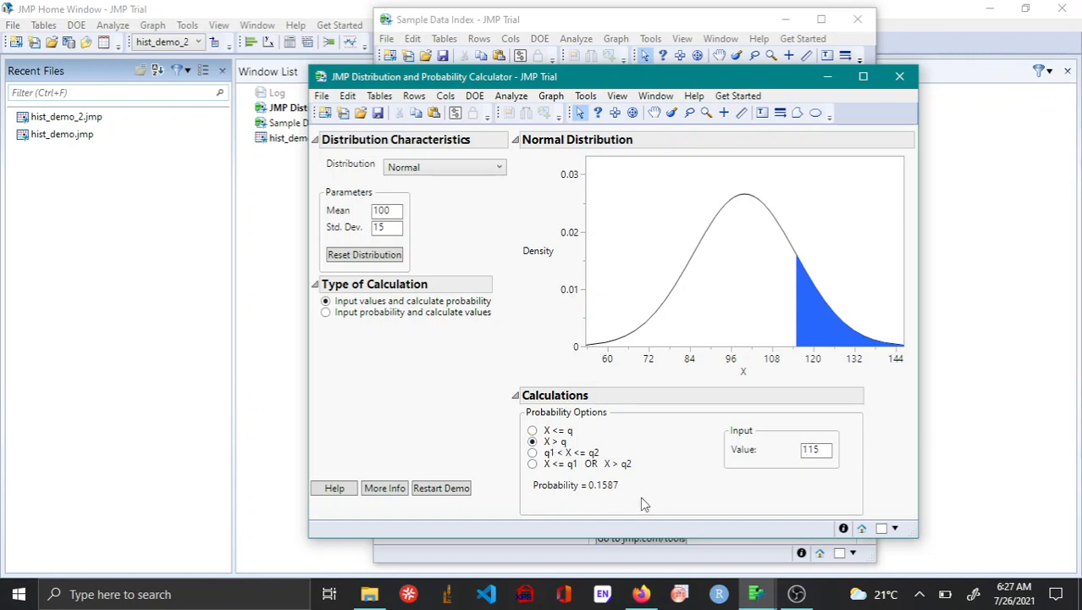